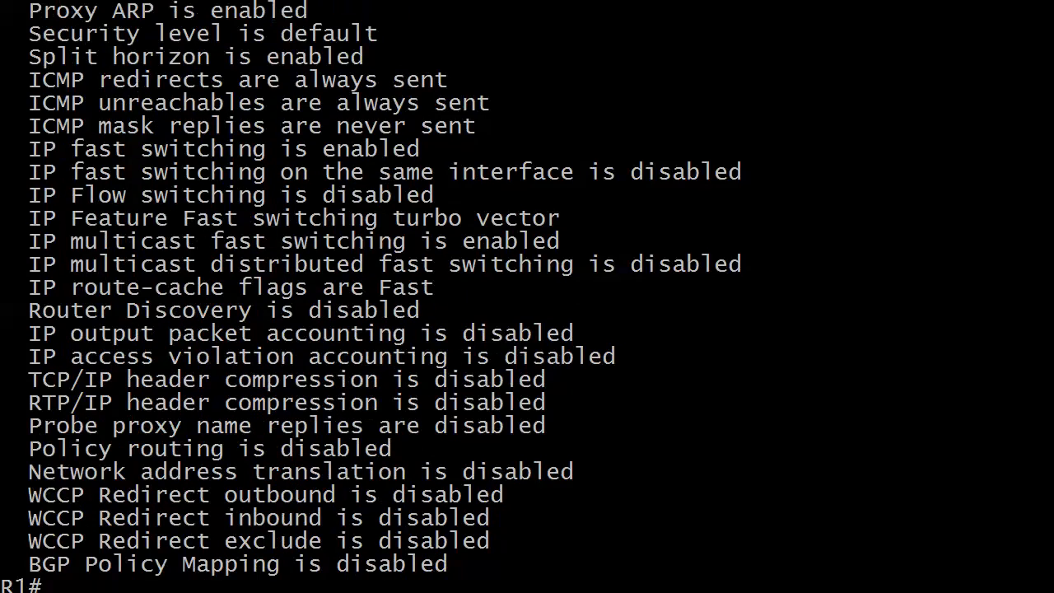
Step: Show R1's Ethernet0 IP details, highlighting access list 100 applied inbound and outbound
type("show ip int e0")
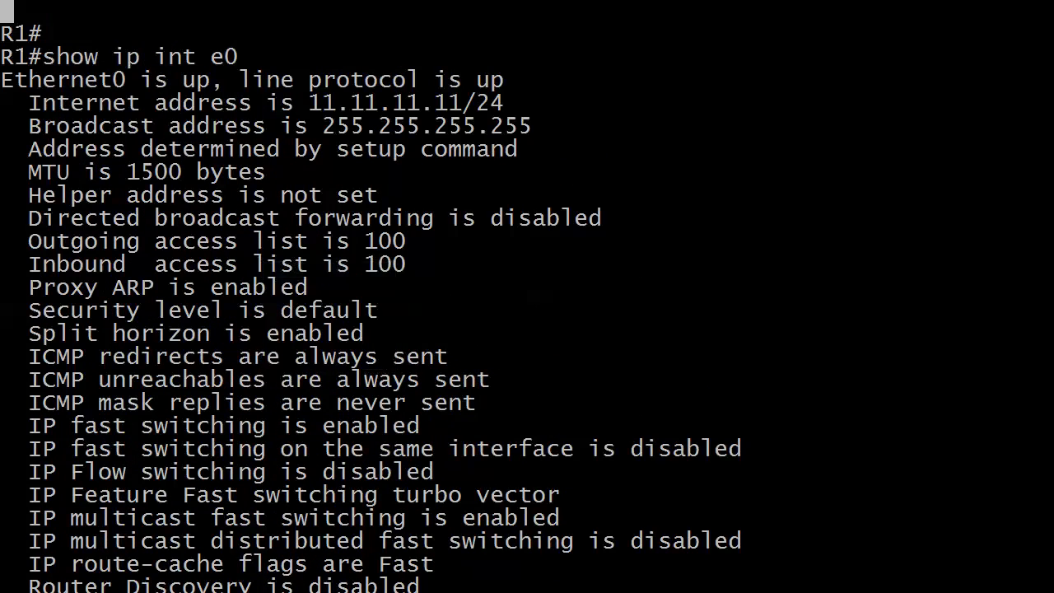
left_click_drag(28, 241, 404, 264)
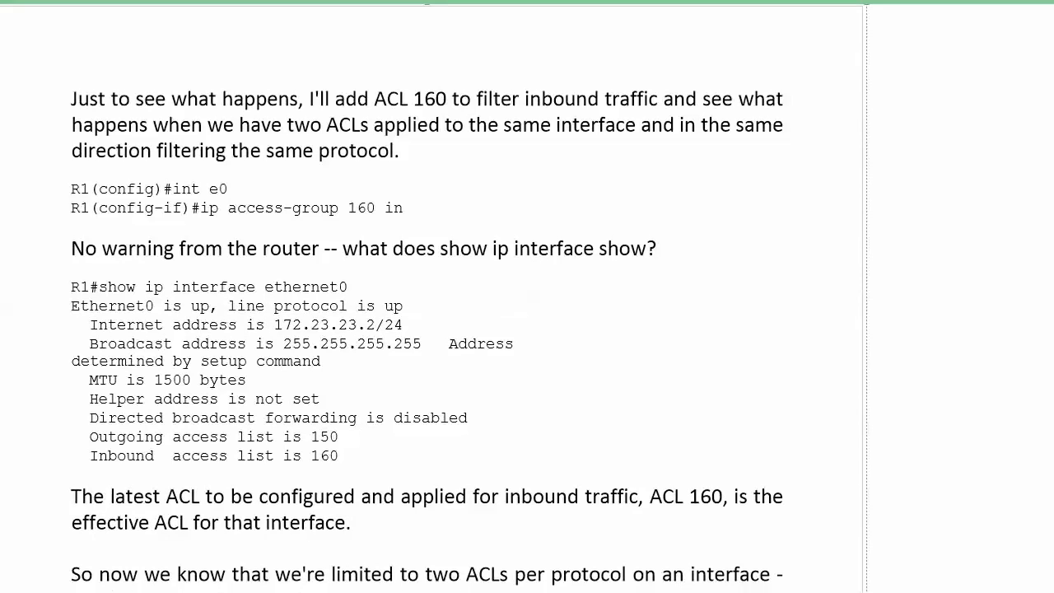
Step: Scroll the notes down past the inbound/outbound example to the Named Access Lists heading
scroll("down", 3)
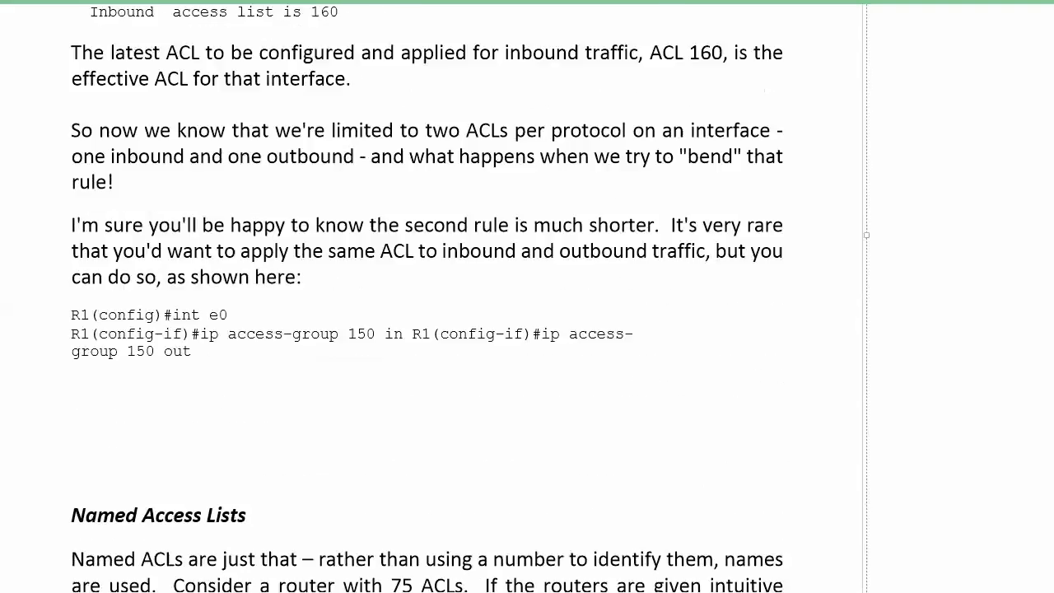
scroll("down", 3)
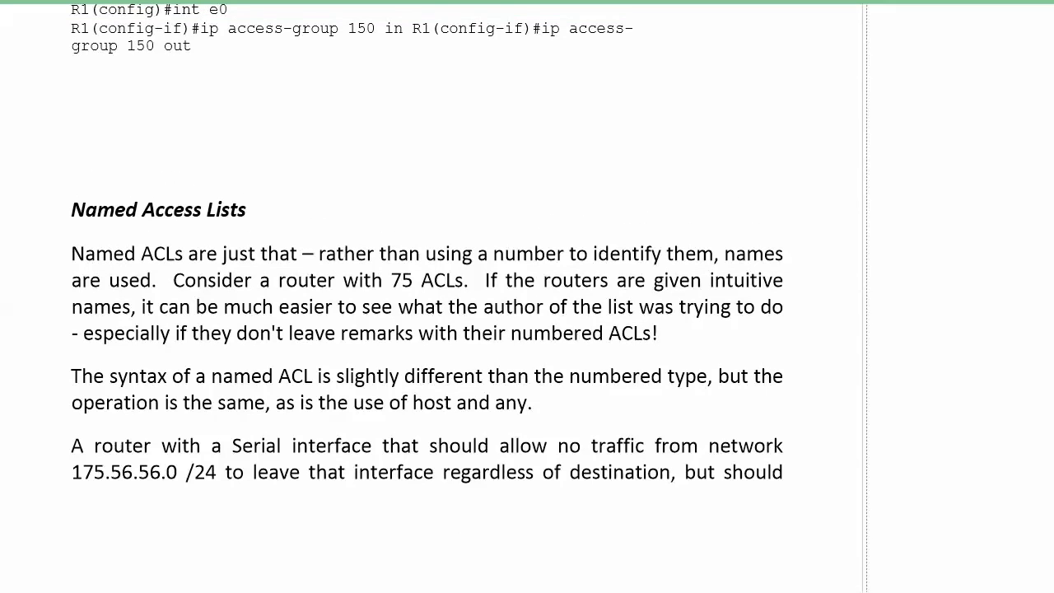
scroll("down", 3)
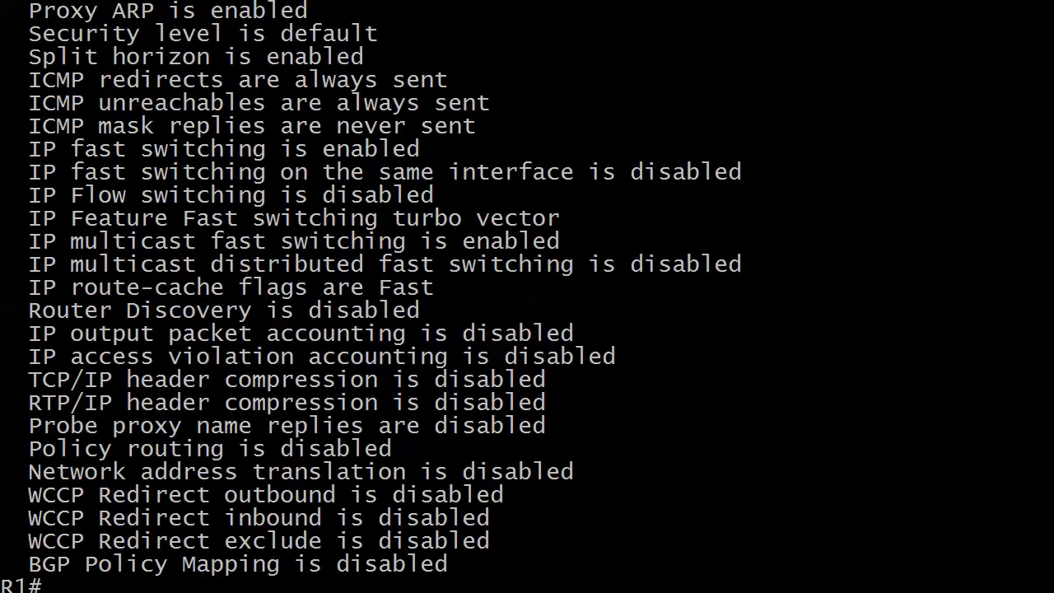
Step: Resume connection 3 to R3 and enter global configuration mode with conf t
scroll("down", 3)
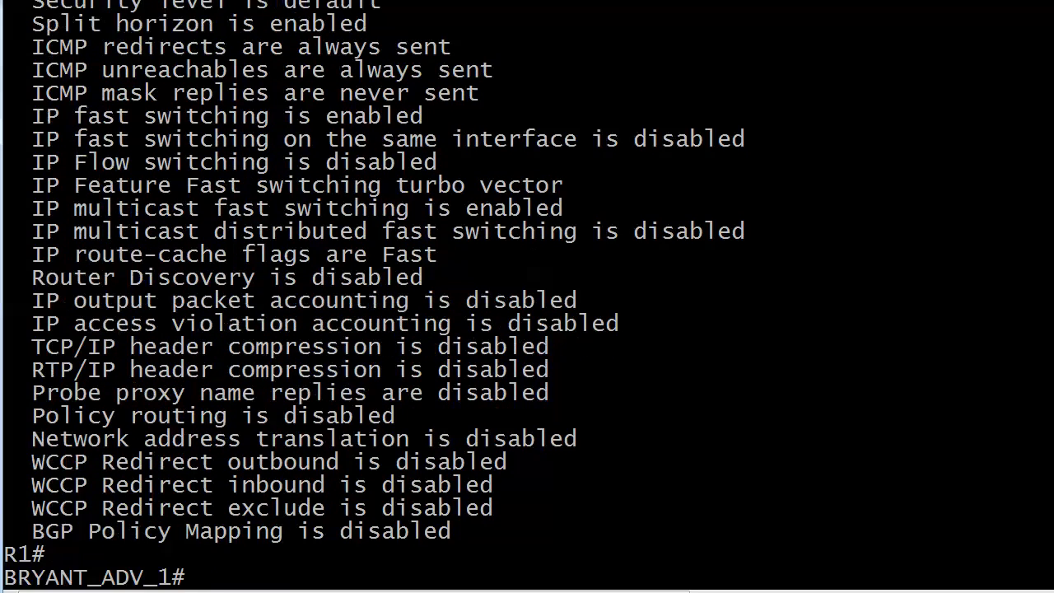
type("3")
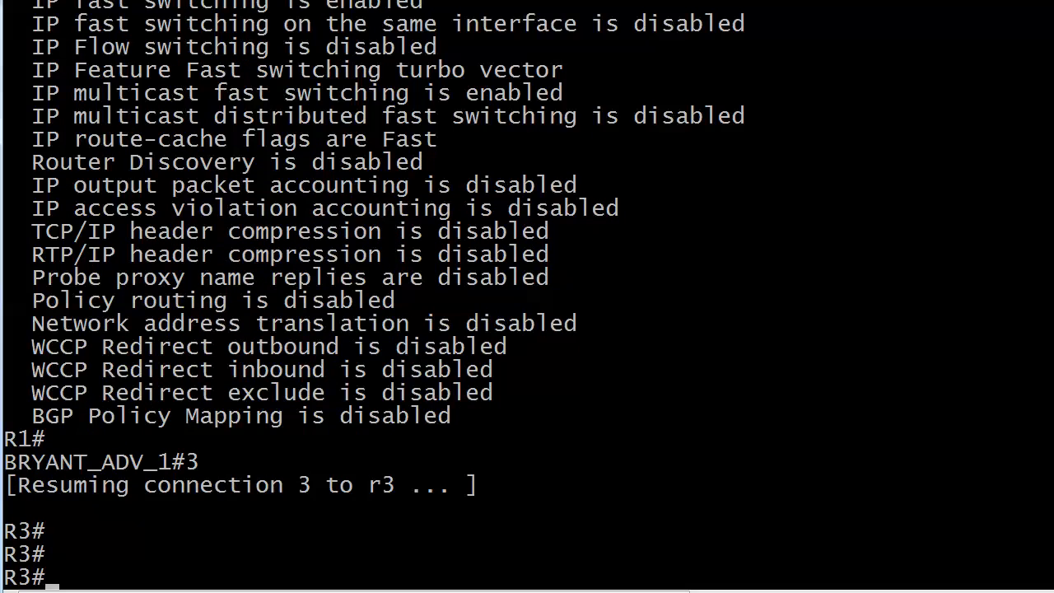
type("conf t")
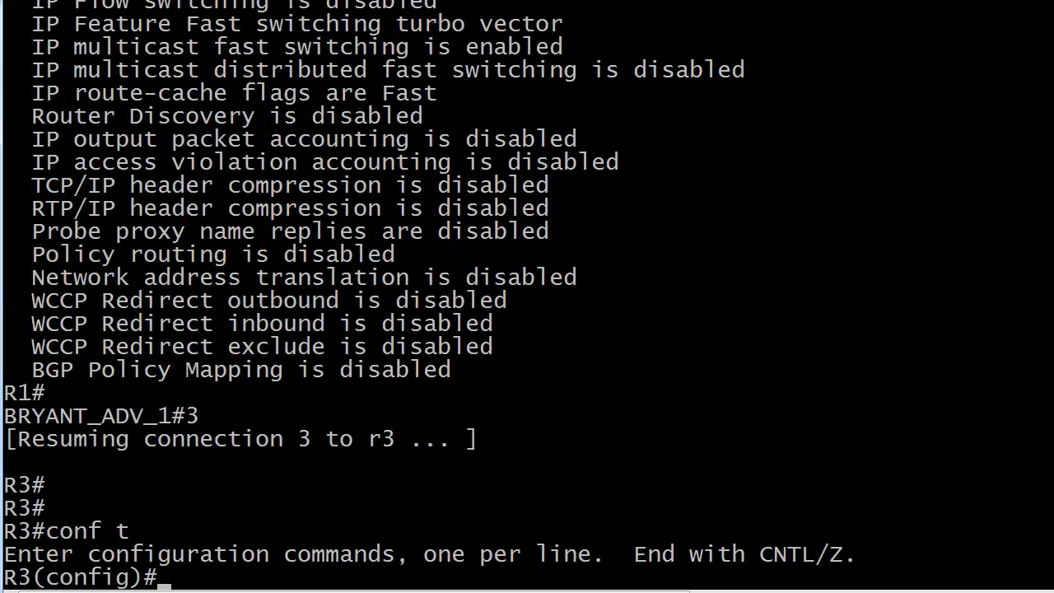
Step: List the numbered access-list ranges and the deny/permit/remark actions for list 1
type("access-list")
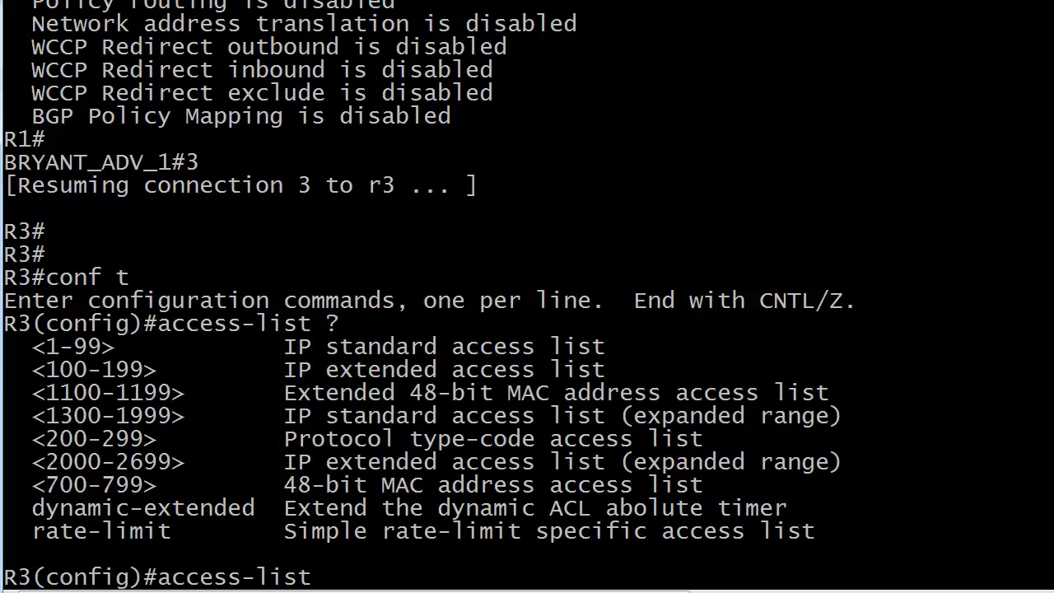
type("1 ?")
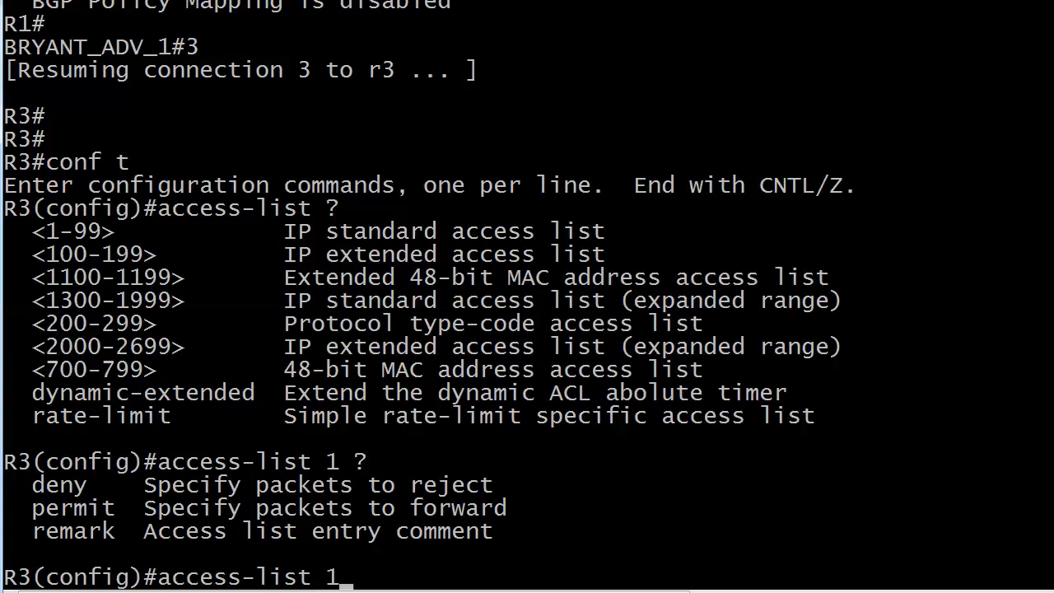
type("ip a")
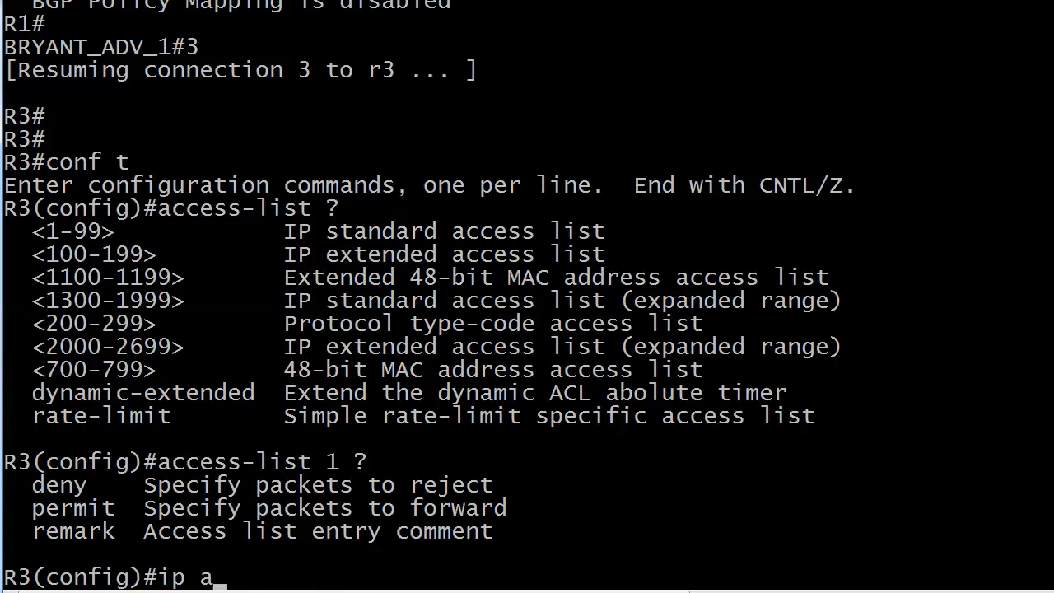
Step: Query 'ip access-list ?' help, showing the standard and extended named list options
type("ccess-list ?")
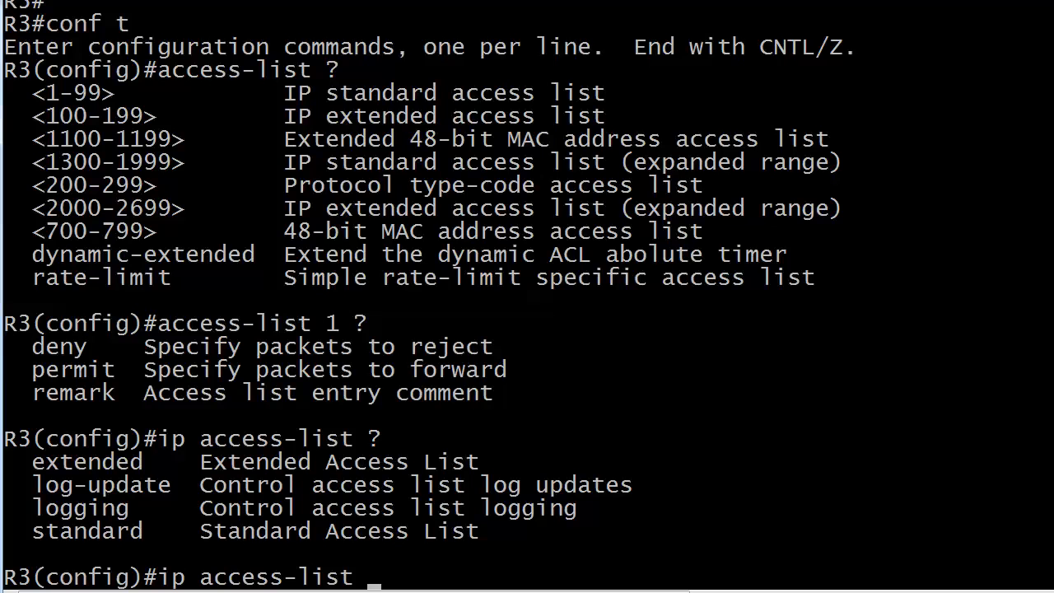
type("standard")
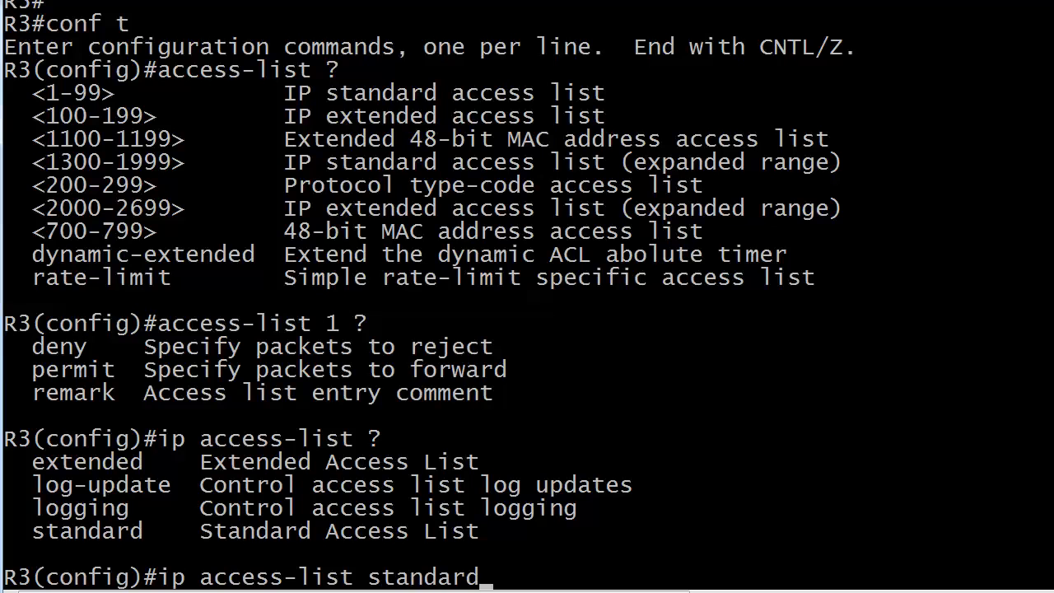
type("?")
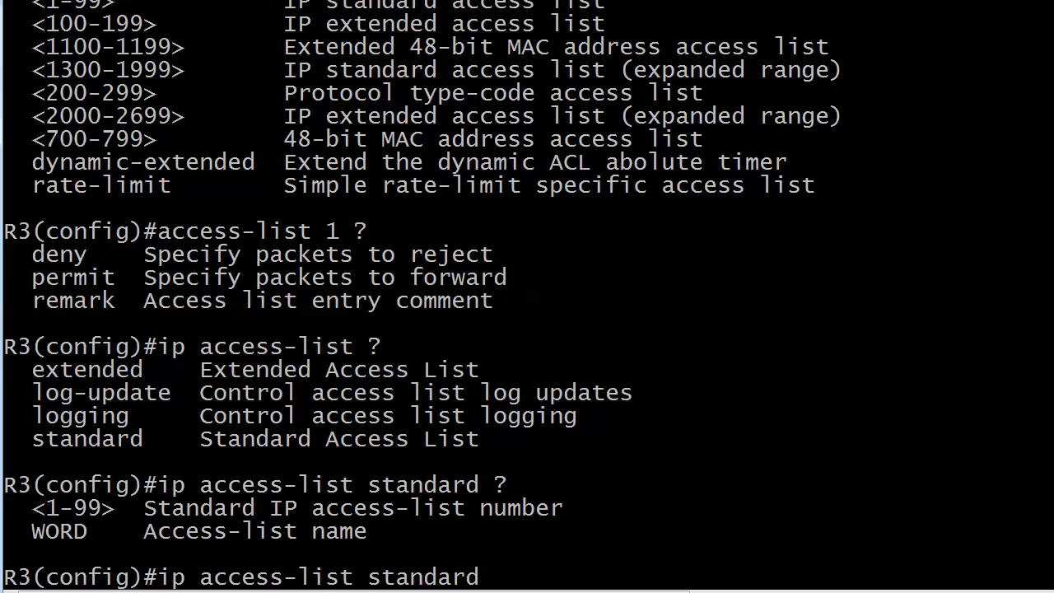
type("s")
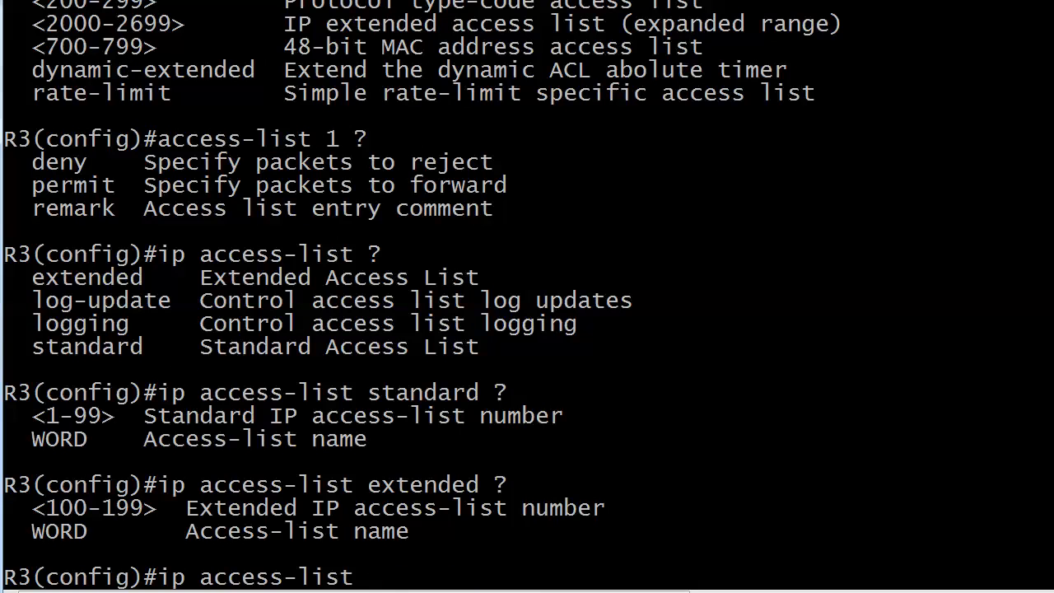
Step: Try the name NONET56 without a list type, see it rejected, and erase it
type("N")
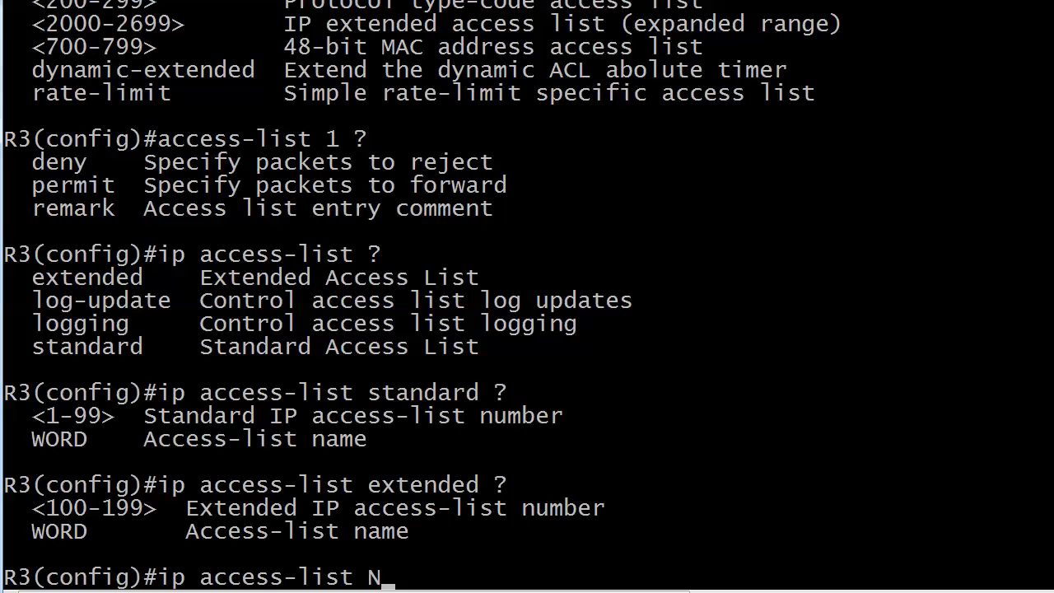
type("ONET")
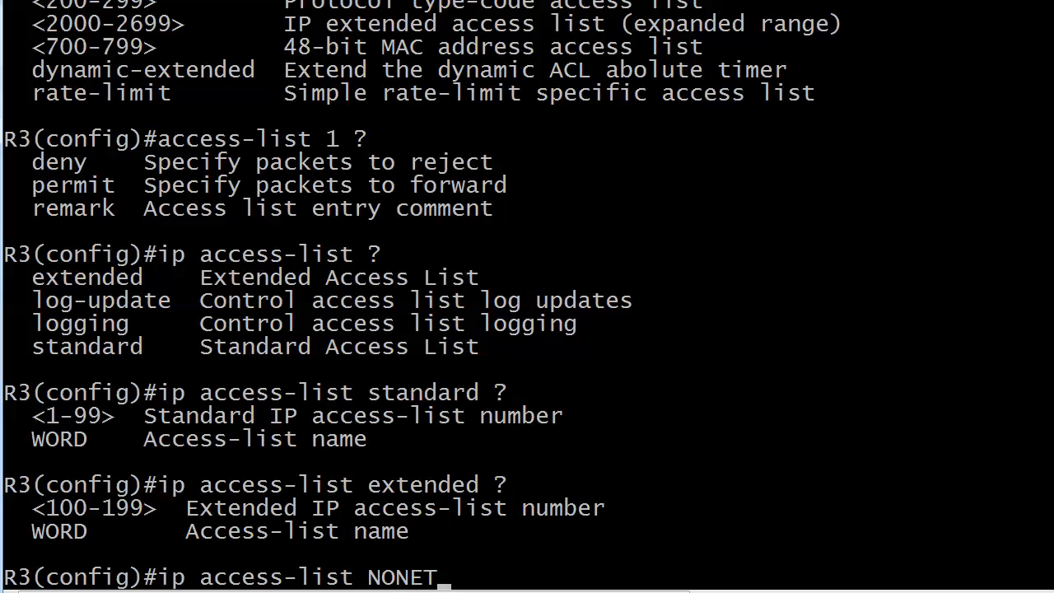
type("56")
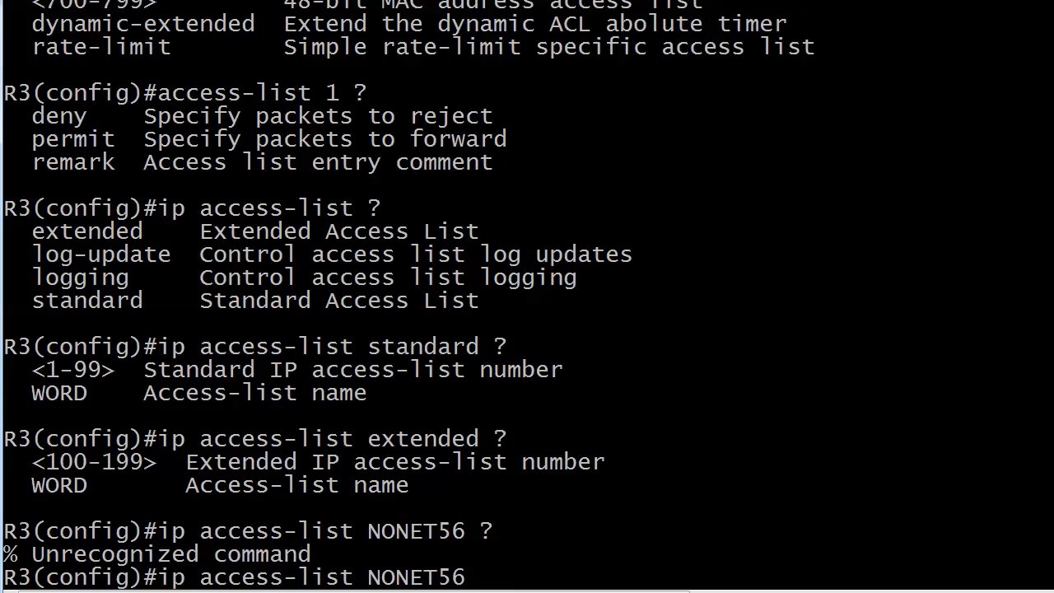
key("Backspace")
type("?")
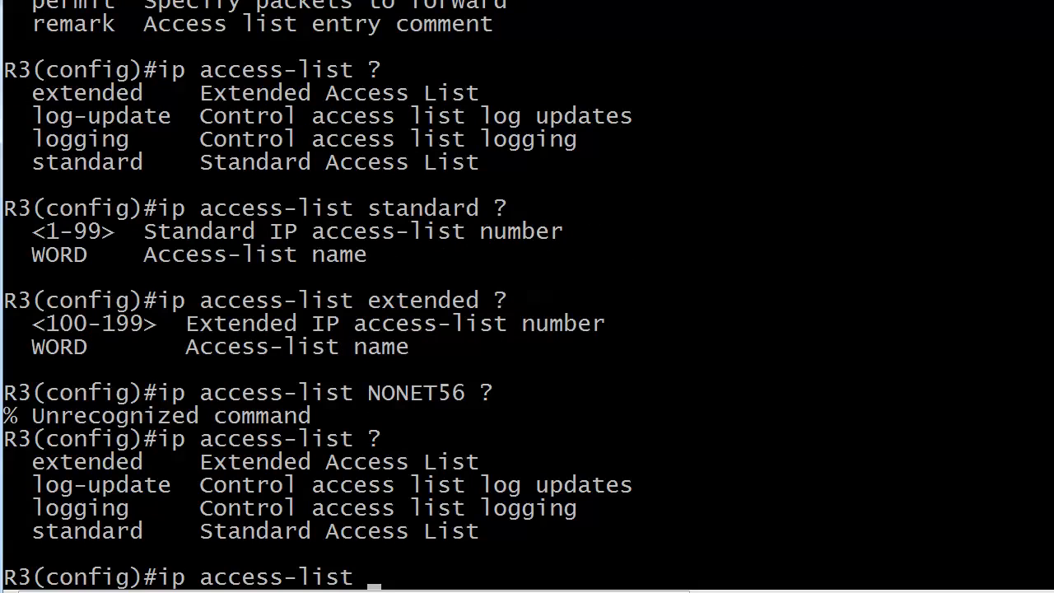
Step: Confirm 'ip access-list extended NONET56' needs nothing further after the name
type("extended")
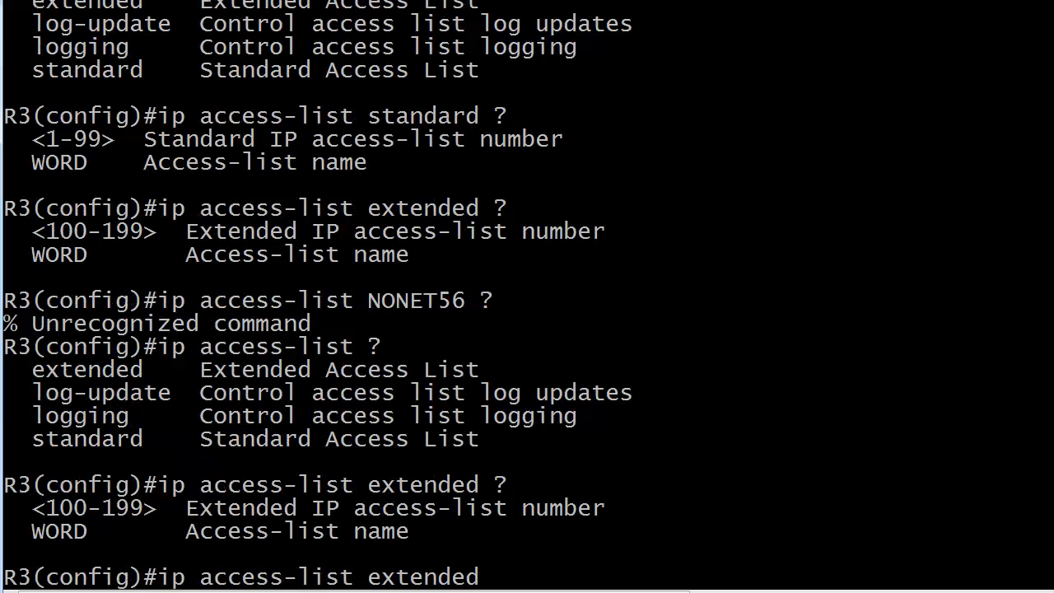
type("NONET")
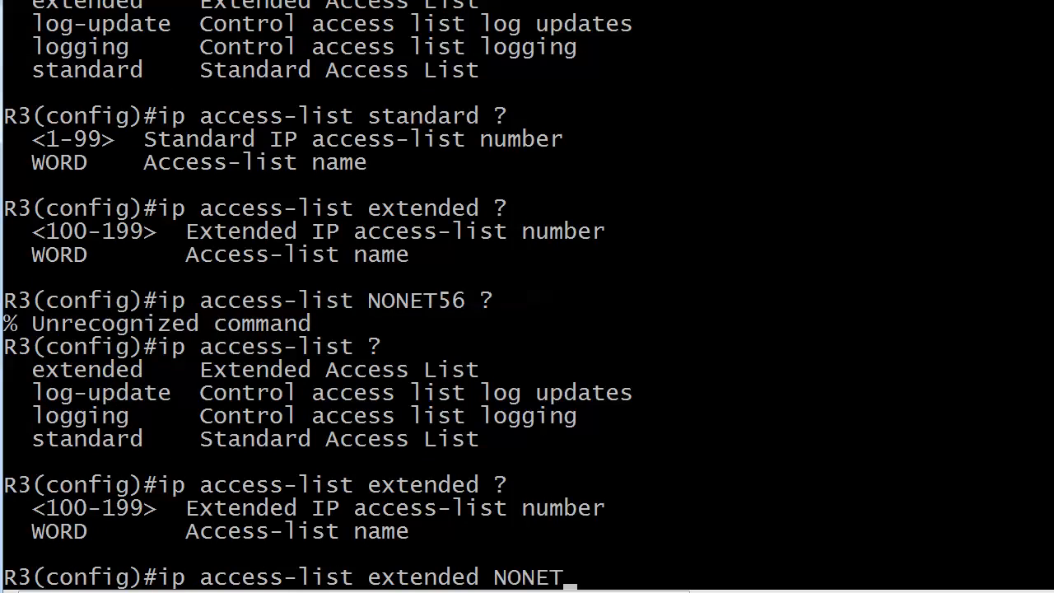
type("56")
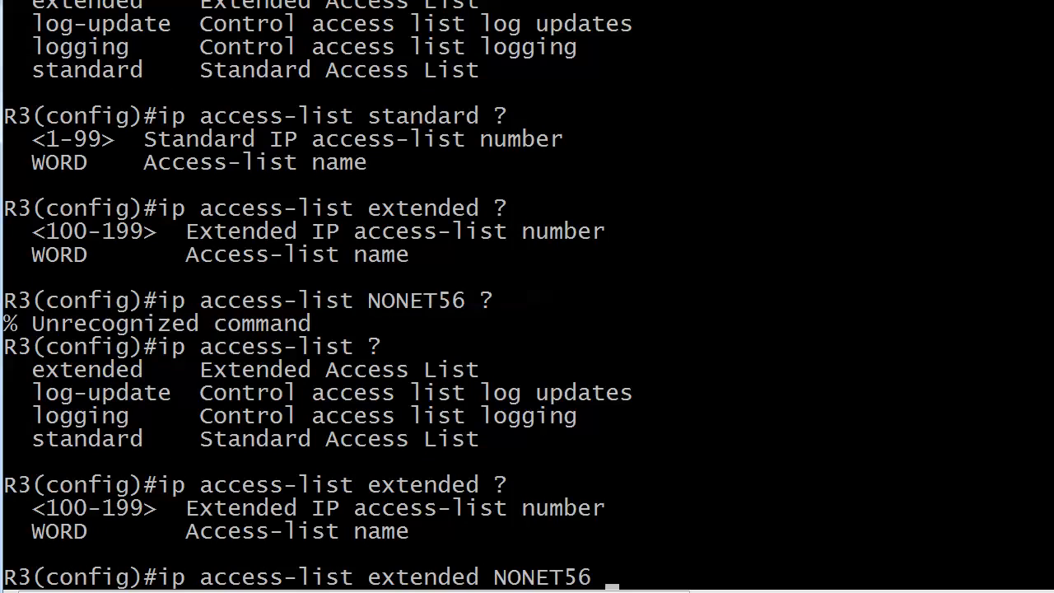
key("enter")
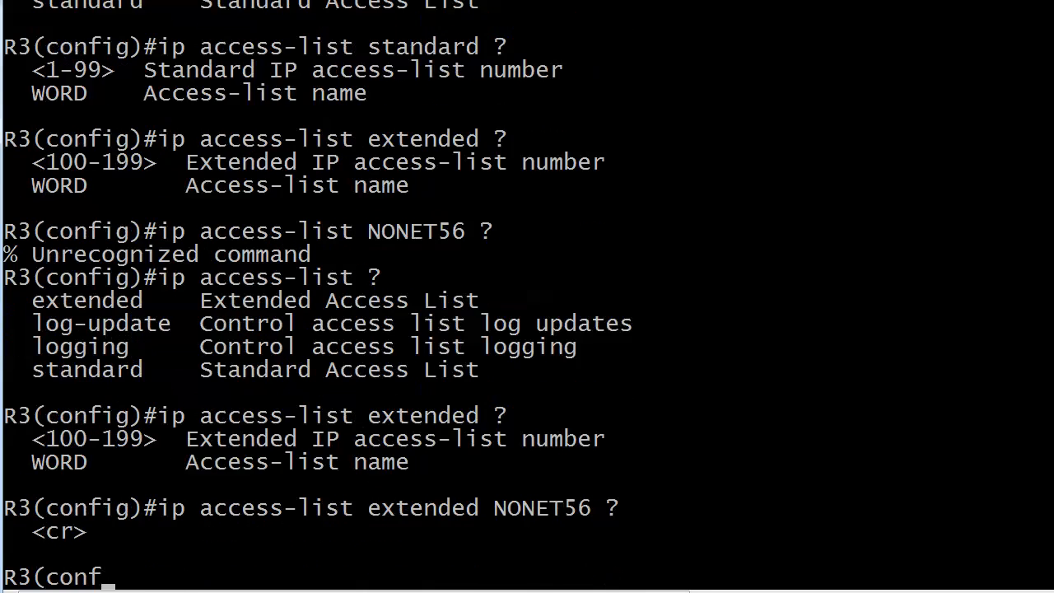
Step: Create extended named ACL NONET56 and list its entry commands, starting a deny entry
type("ip access-list extended NONET56")
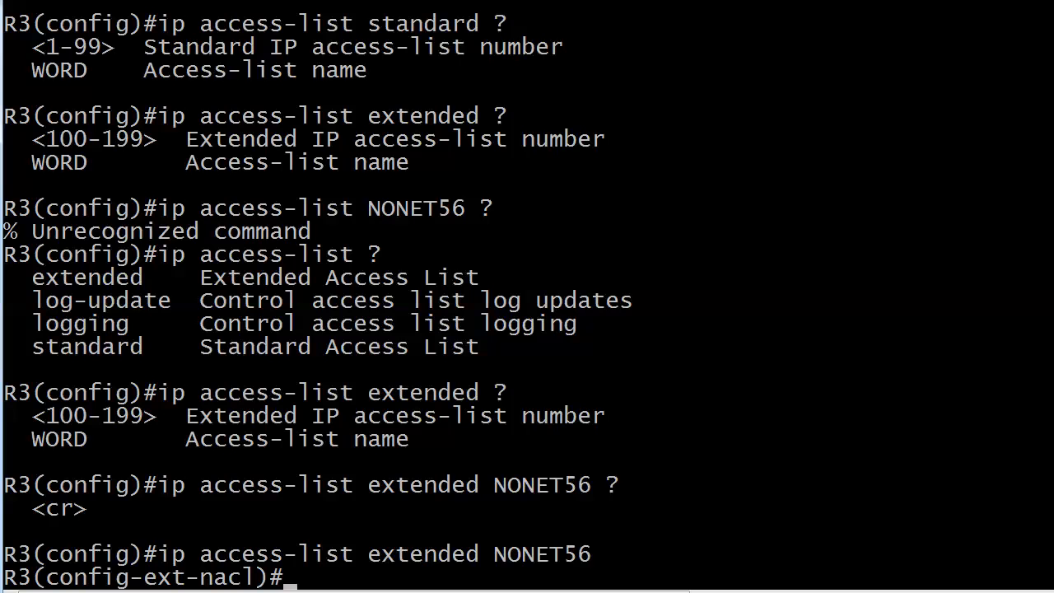
type("?")
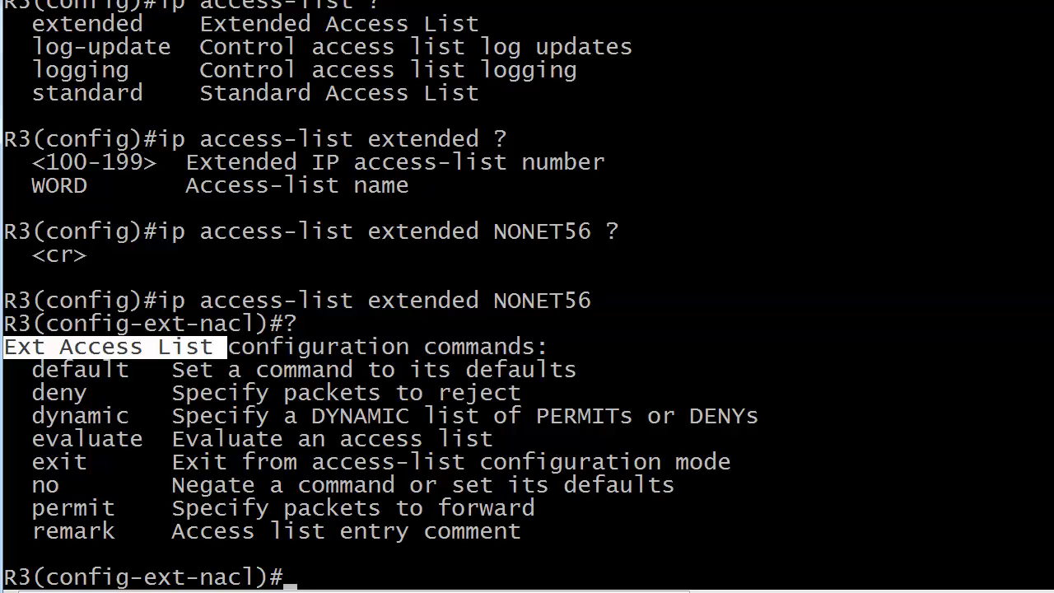
type("deny ip")
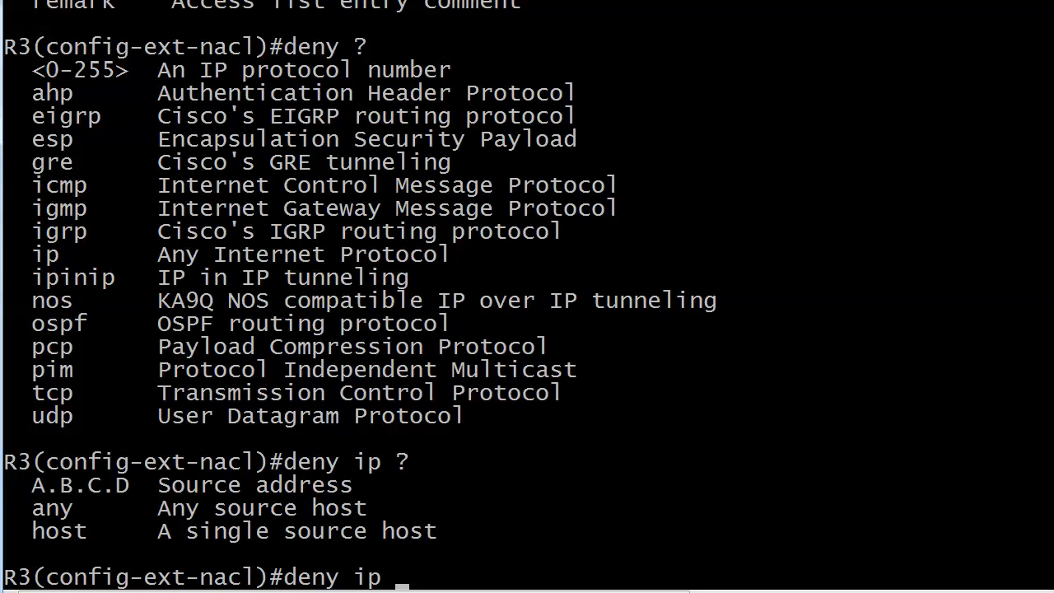
Step: Add 'deny ip 174.56.56.0 0.0.0.255 any' to NONET56
type("174")
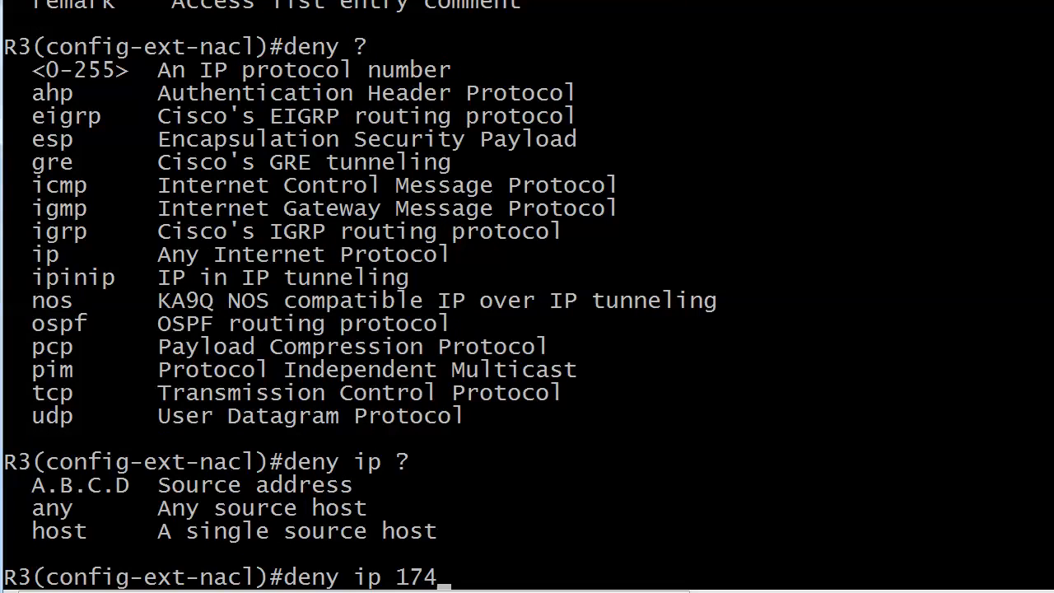
type(".56.56.0 0.0.0.255")
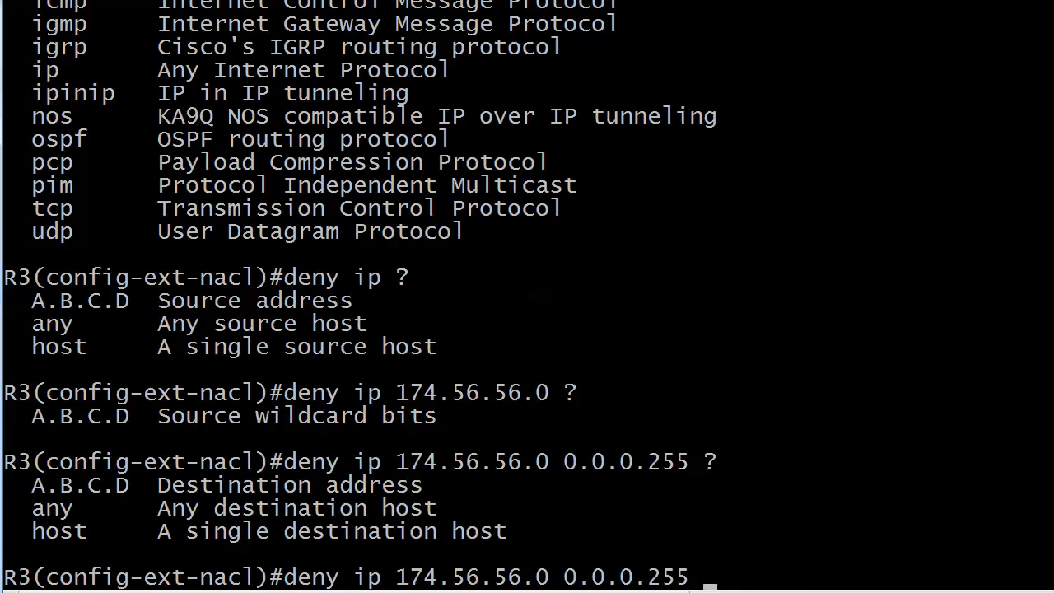
type("any ?")
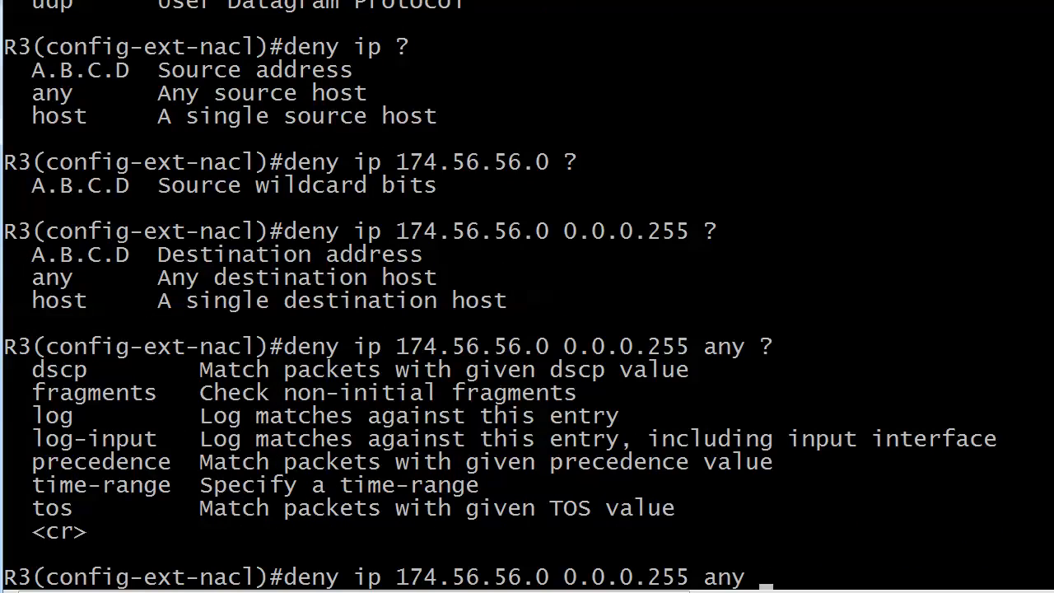
key("enter")
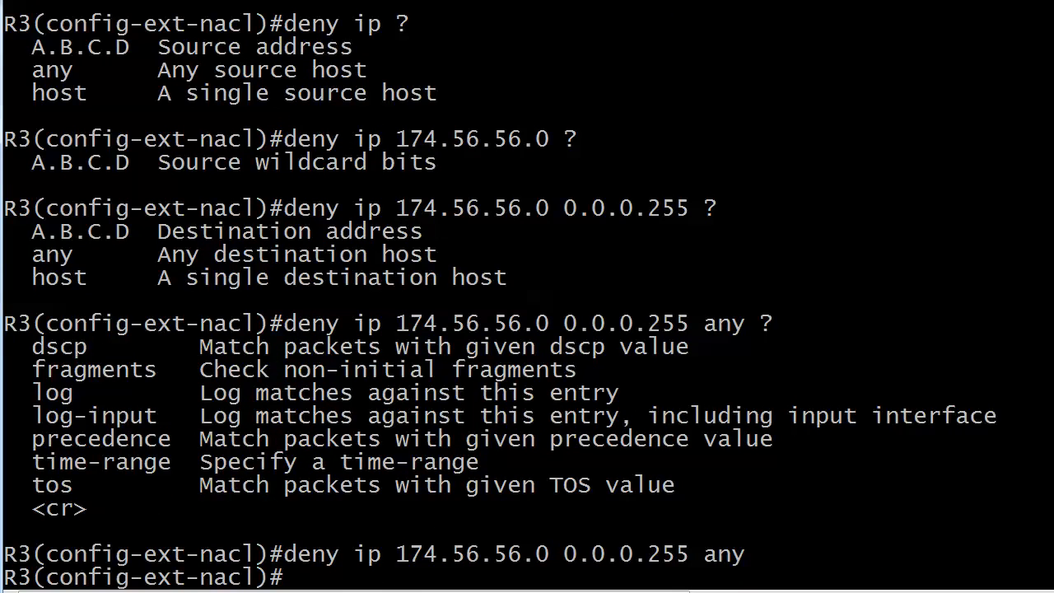
Step: Add 'permit ip any any' and exit the named ACL configuration
type("permit ip any any")
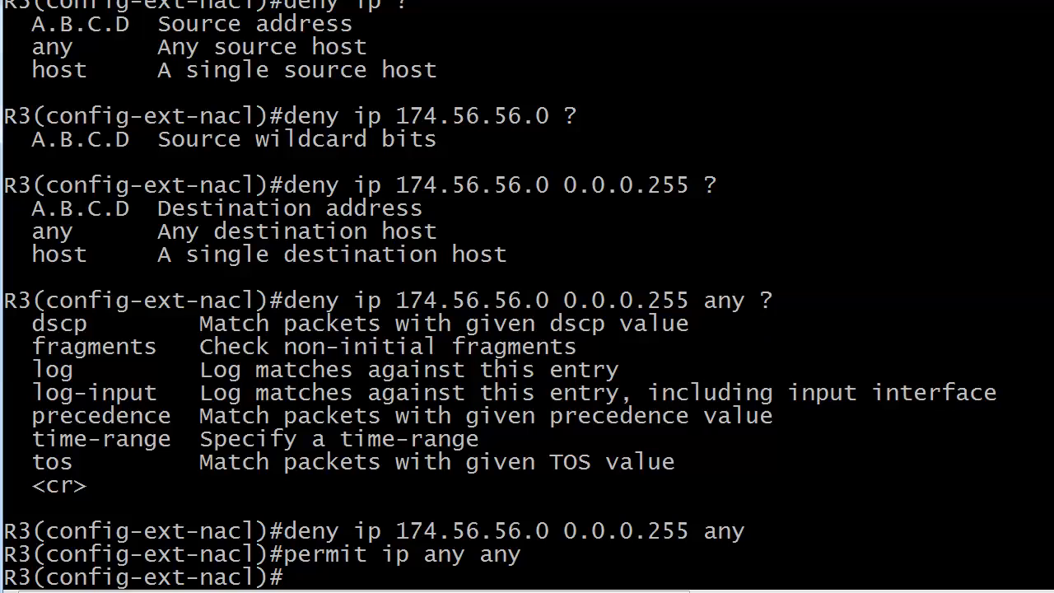
type("exit")
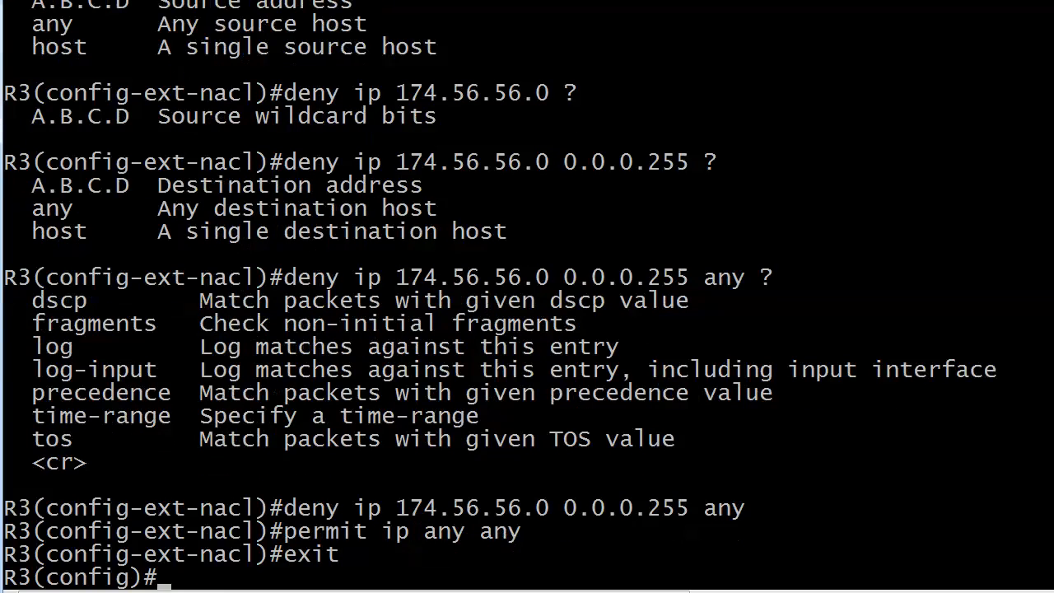
Step: Enter interface e0 configuration and check 'ip access-group ?' syntax
type("int e0")
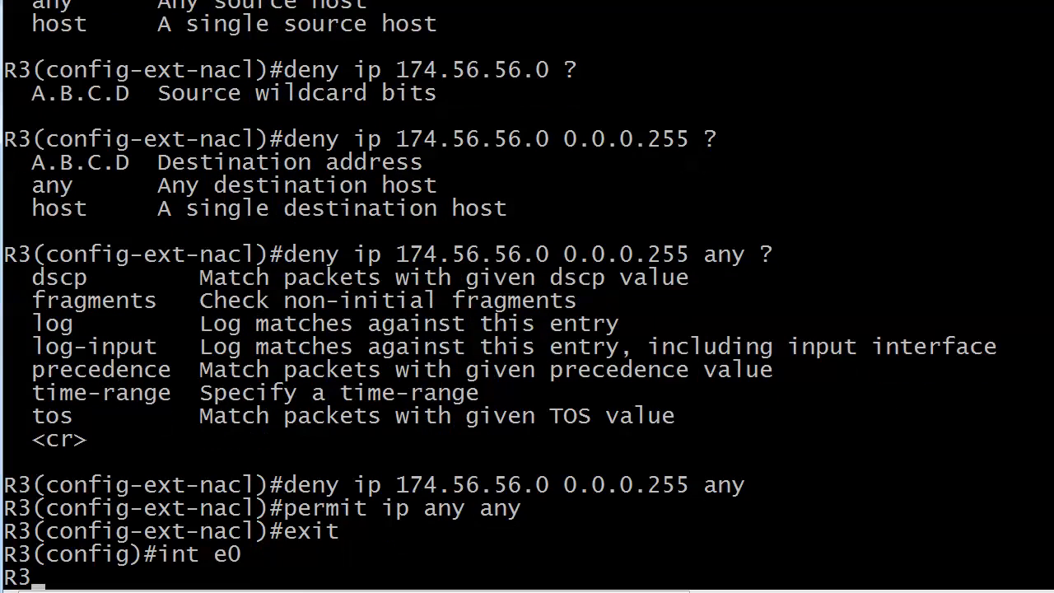
type("ip acce")
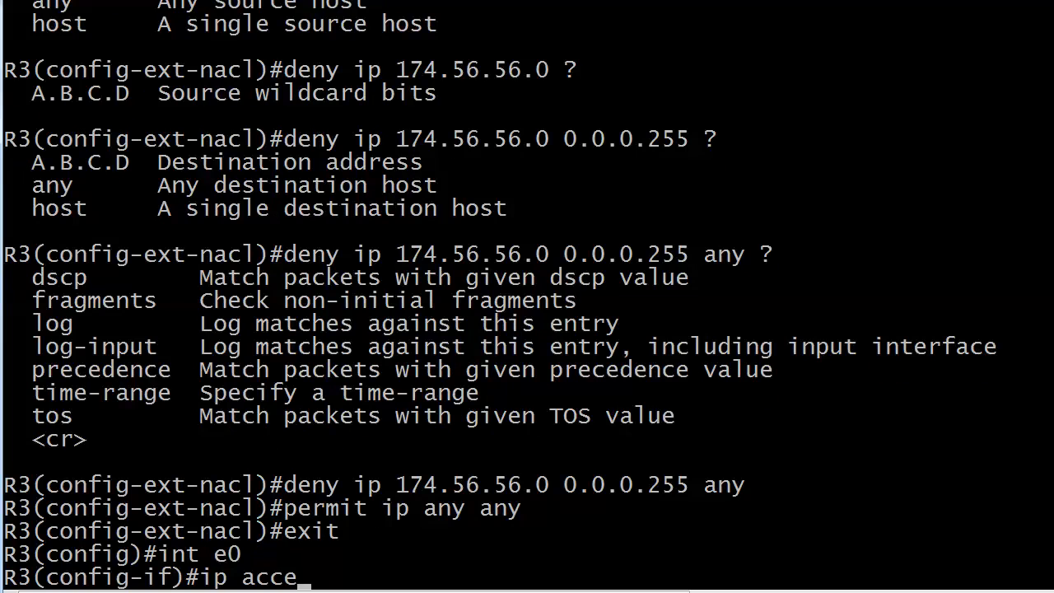
type("ss-group ?")
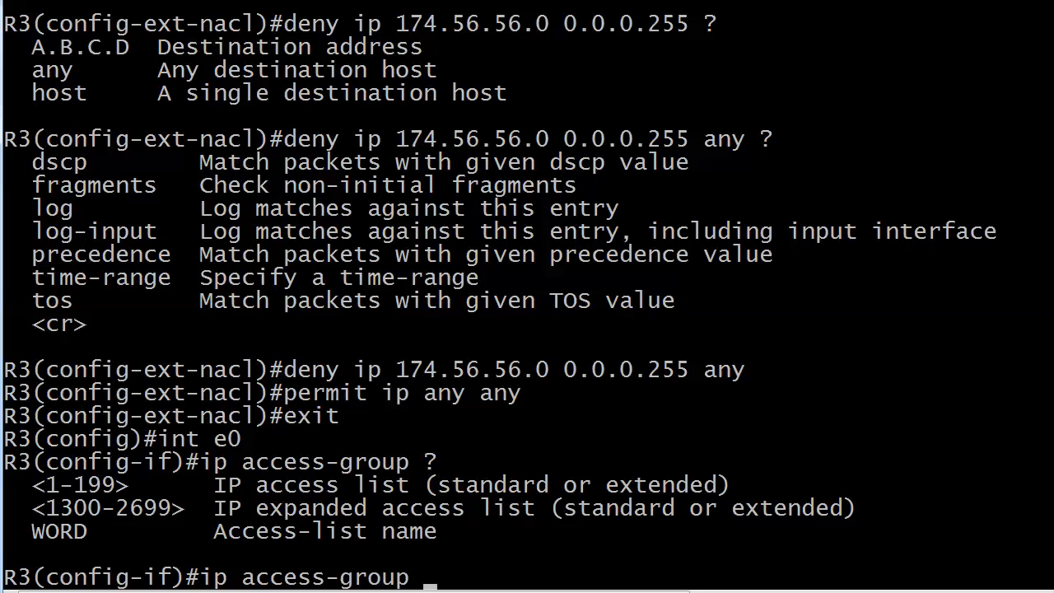
Step: Apply access group NONET56 to e0 in the outbound direction
type("NONE")
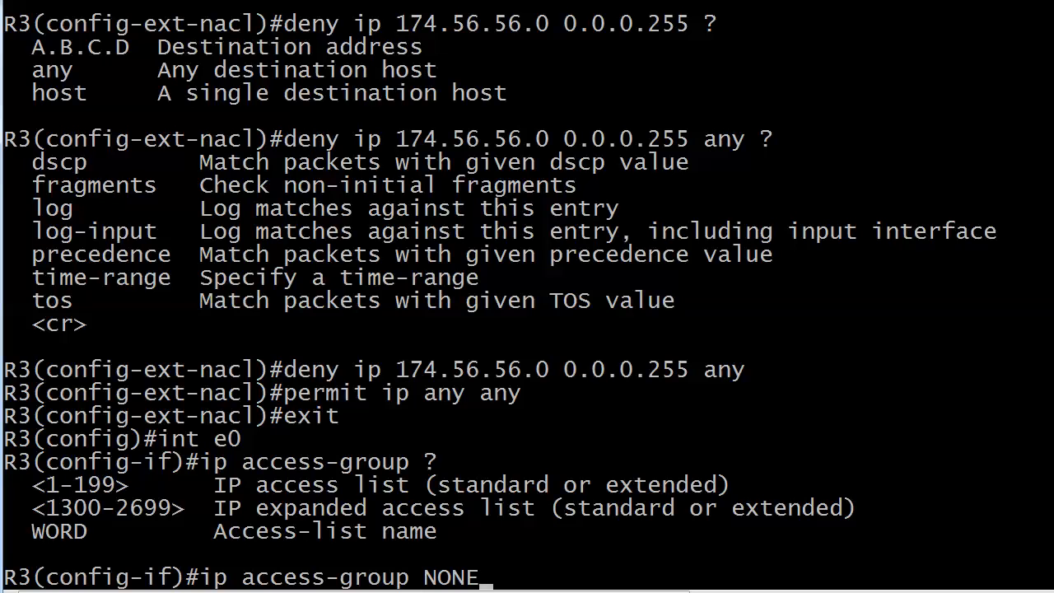
type("ET56")
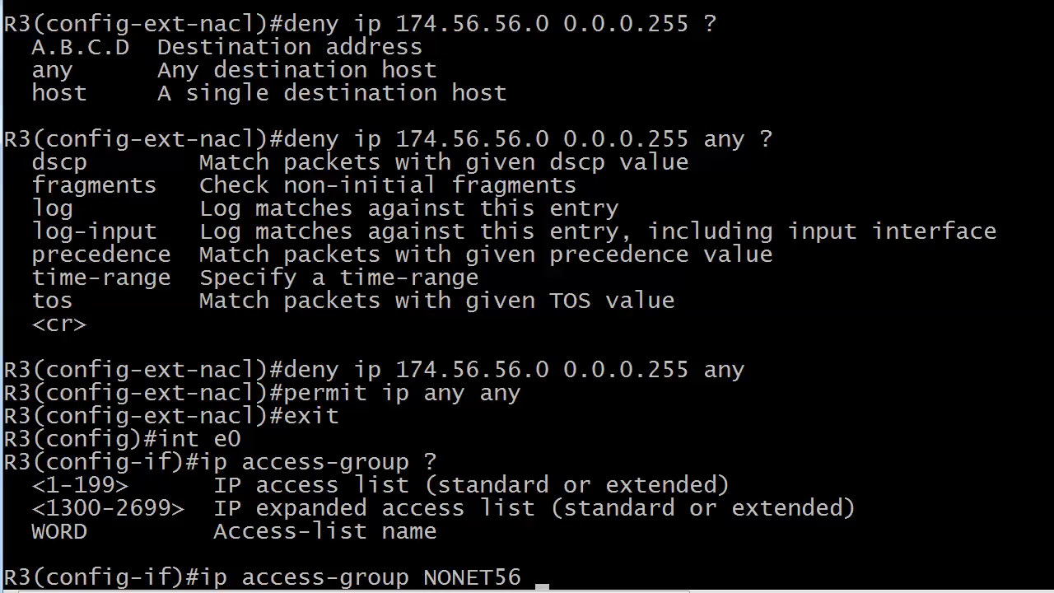
type("?")
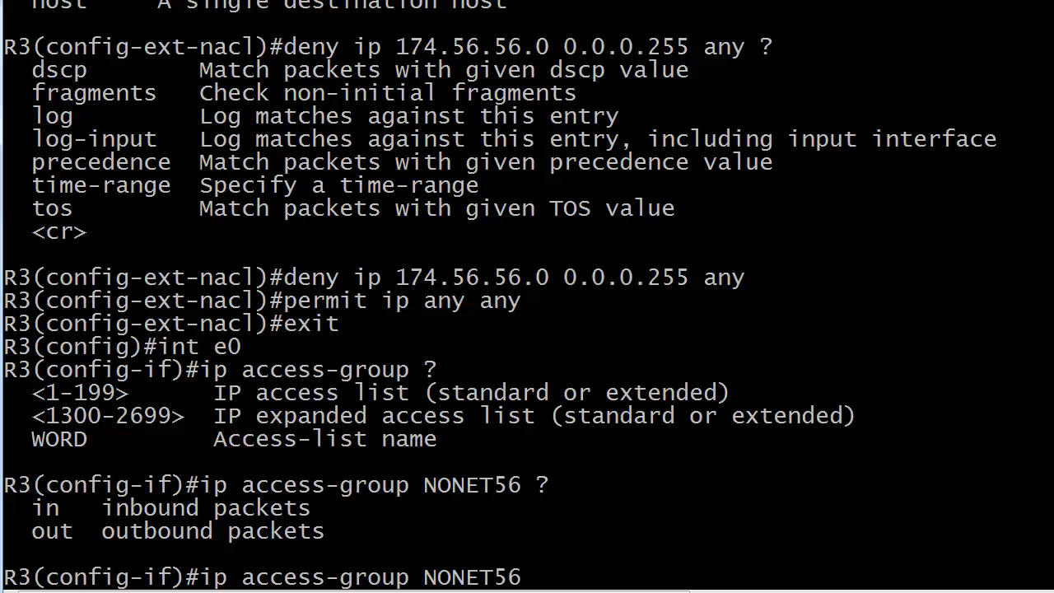
type("o")
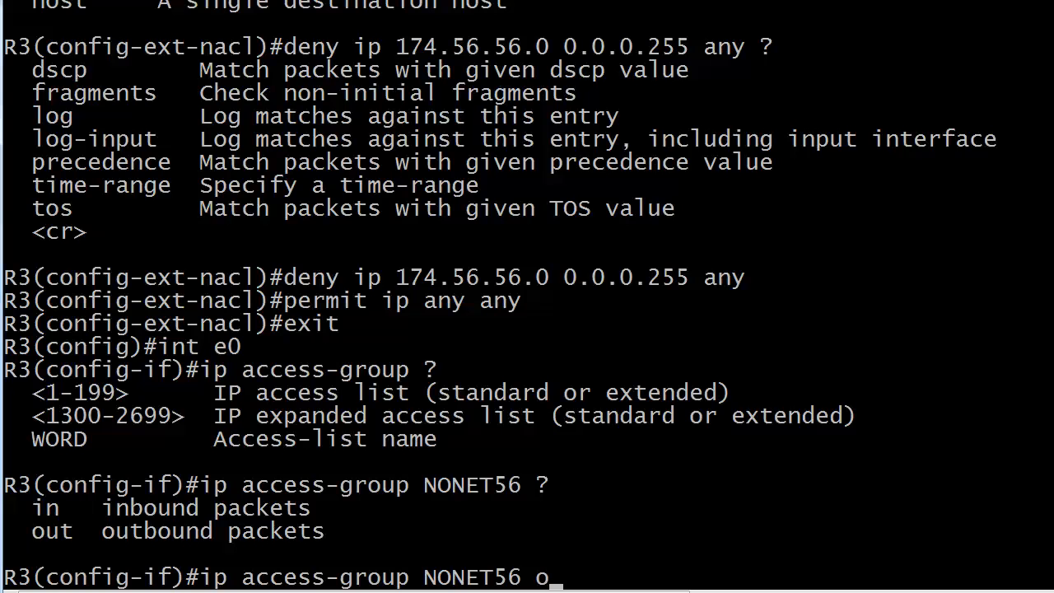